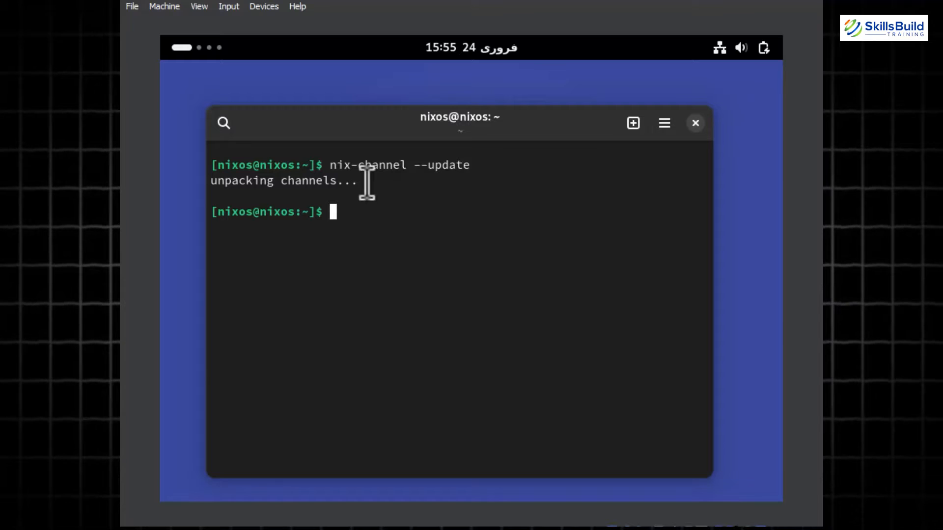
Start typing the privileged command 'sudo nixos' at the fresh shell prompt
type("sudo nixos")
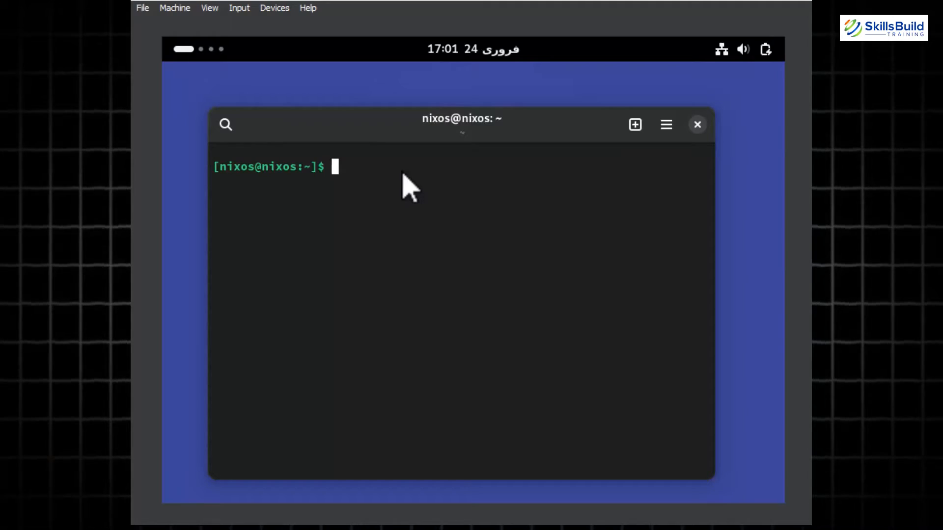
Enter 'cat /etc/nixos/configuration.nix' in the terminal
type("cat /etc/nixos/configuration.nix")
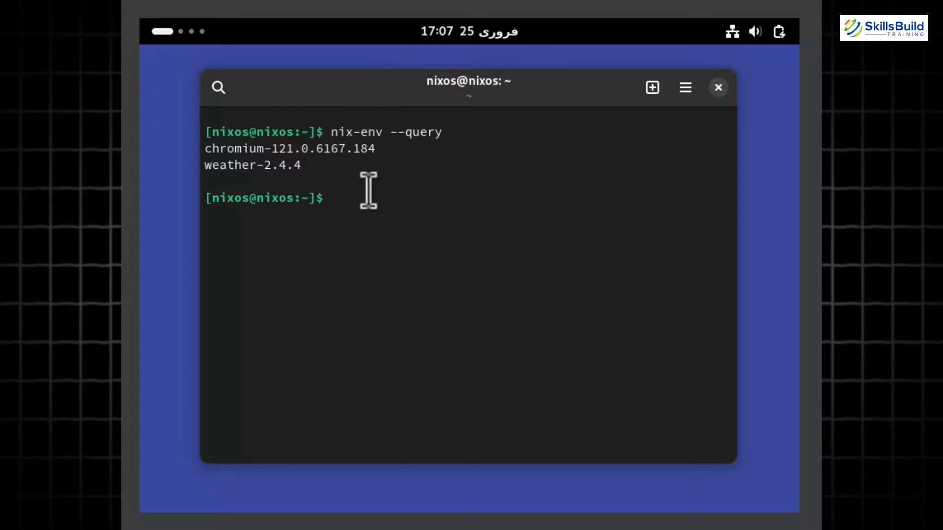
Type 'nix-env --query weather' to check whether weather is installed
type("nix-env --query weather")
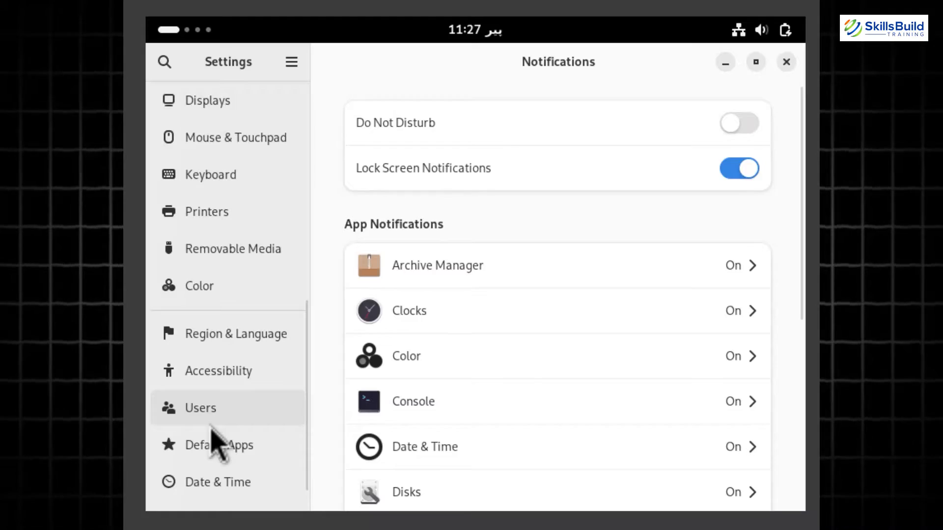
Select the next item in the Settings sidebar after Notifications
left_click(218, 482)
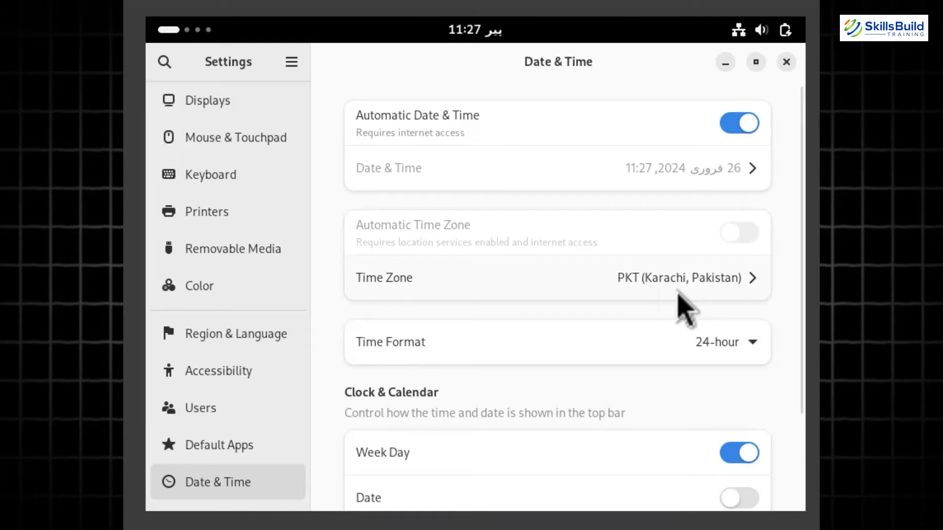
left_click(686, 277)
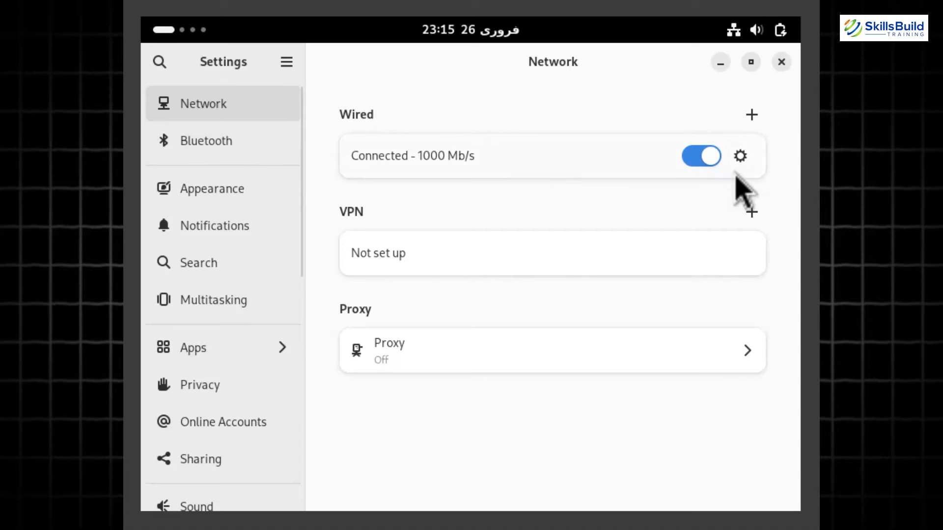
Enter the first digit '1' of the manual IPv4 address
type("1")
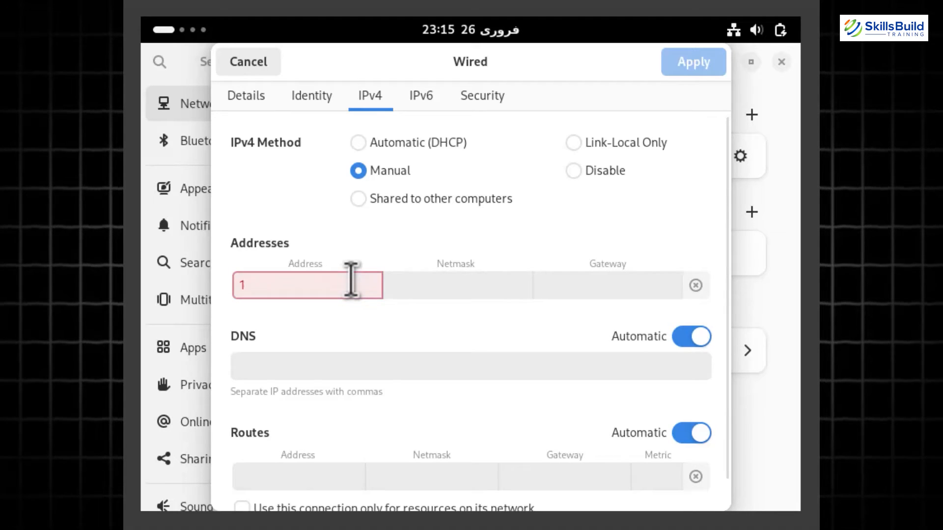